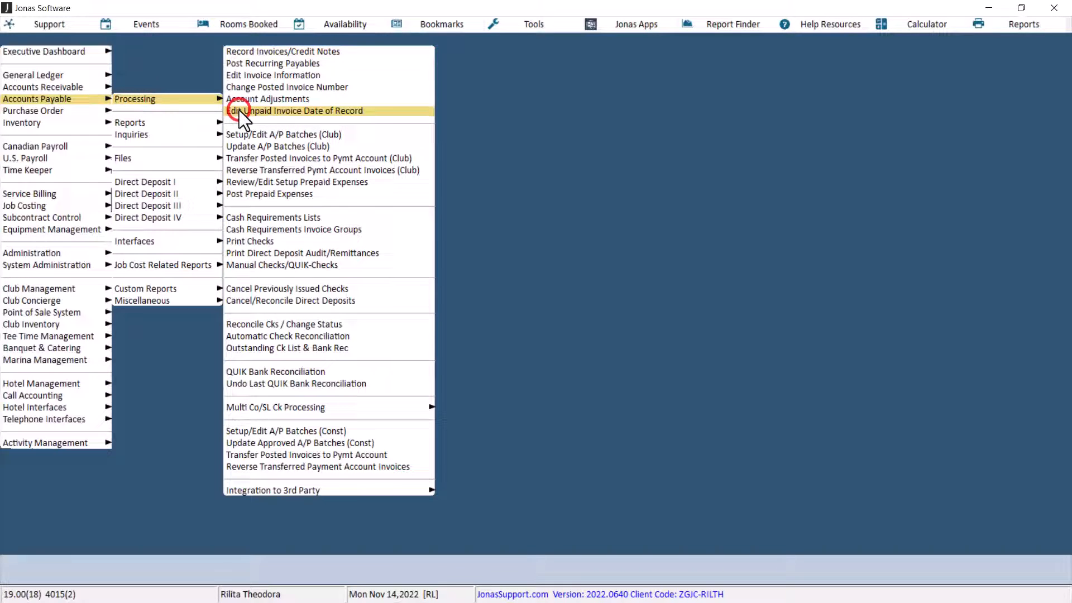
Open Edit Unpaid Invoice Date of Record under Accounts Payable > Processing
click(296, 111)
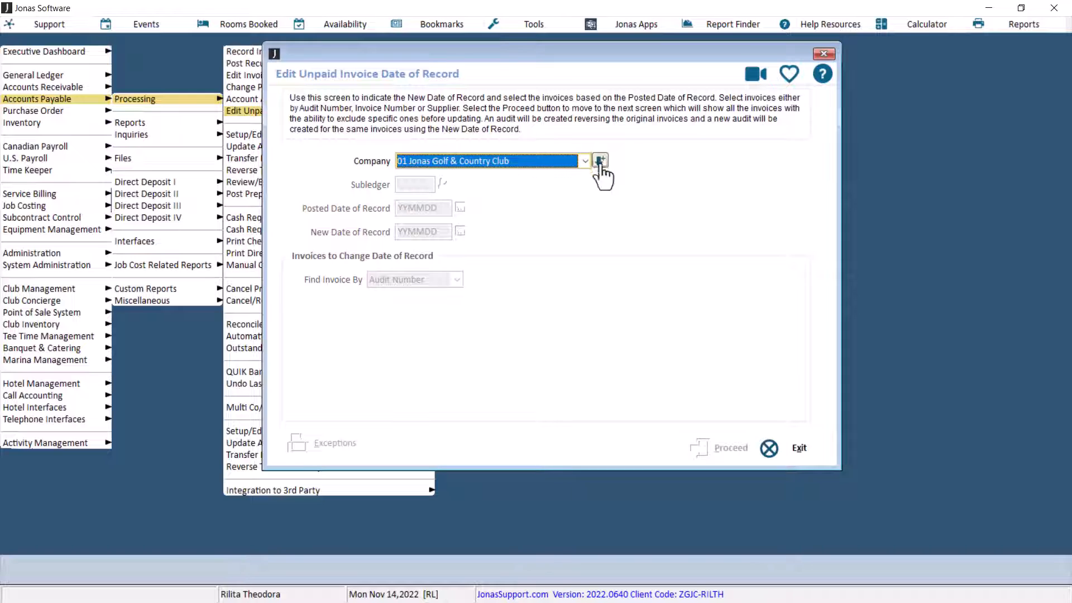
For Jonas Golf & Country Club, set posted date 20221109 and new date November 14, 2022
click(599, 161)
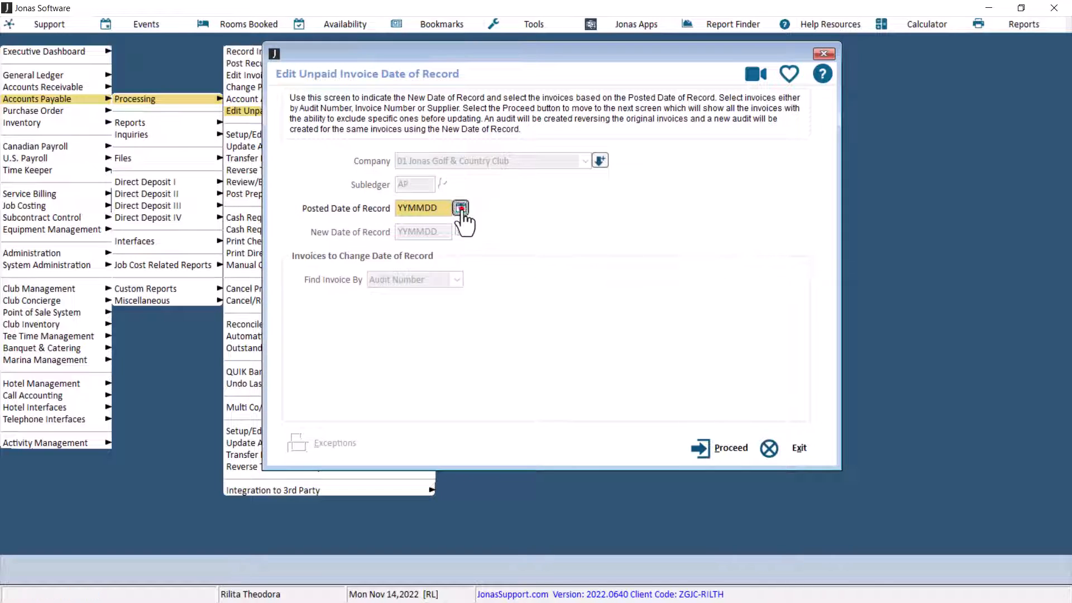
click(460, 208)
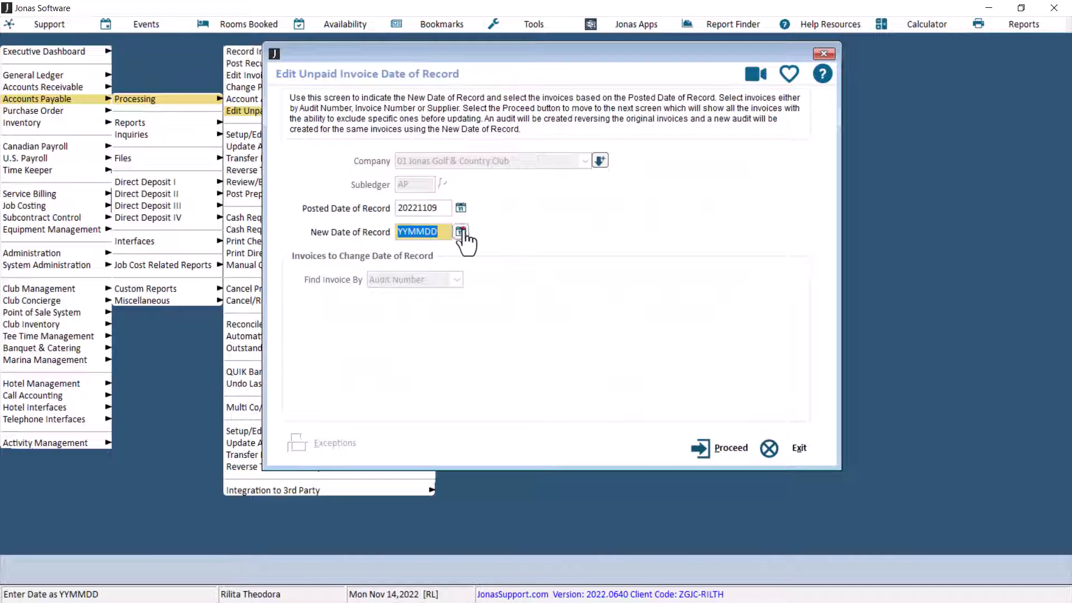
click(461, 231)
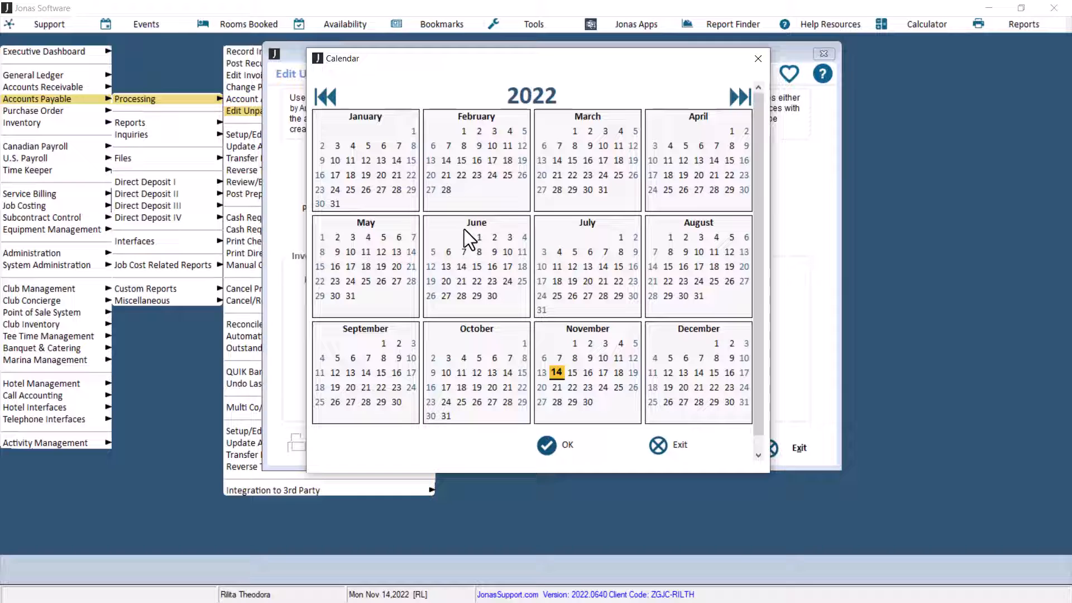
click(555, 445)
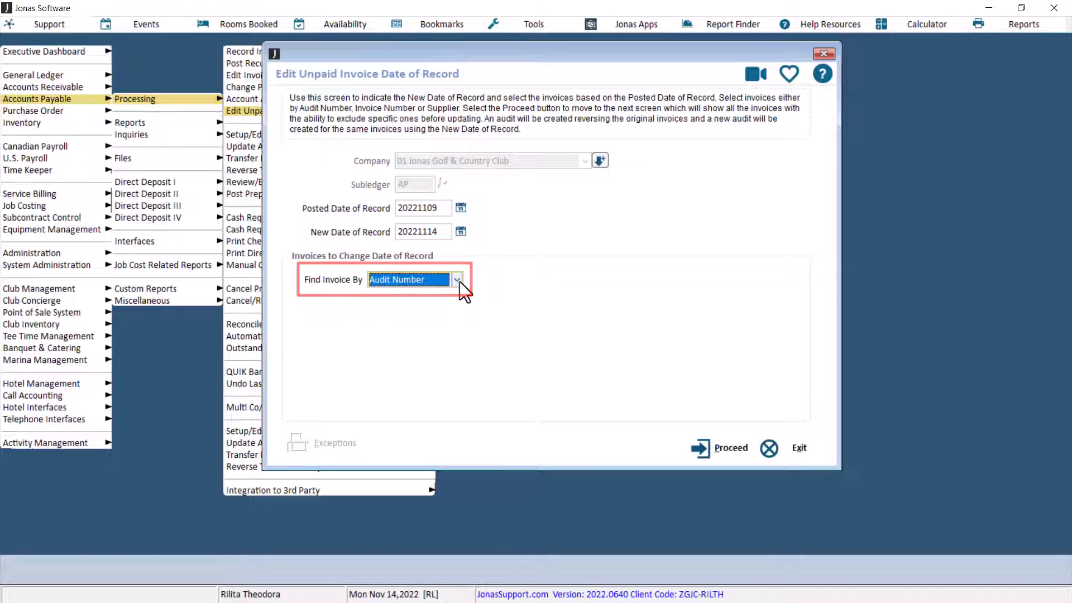
Find invoices by Audit Number and proceed to audit PJ0071's invoices 001111 and 134579
click(457, 280)
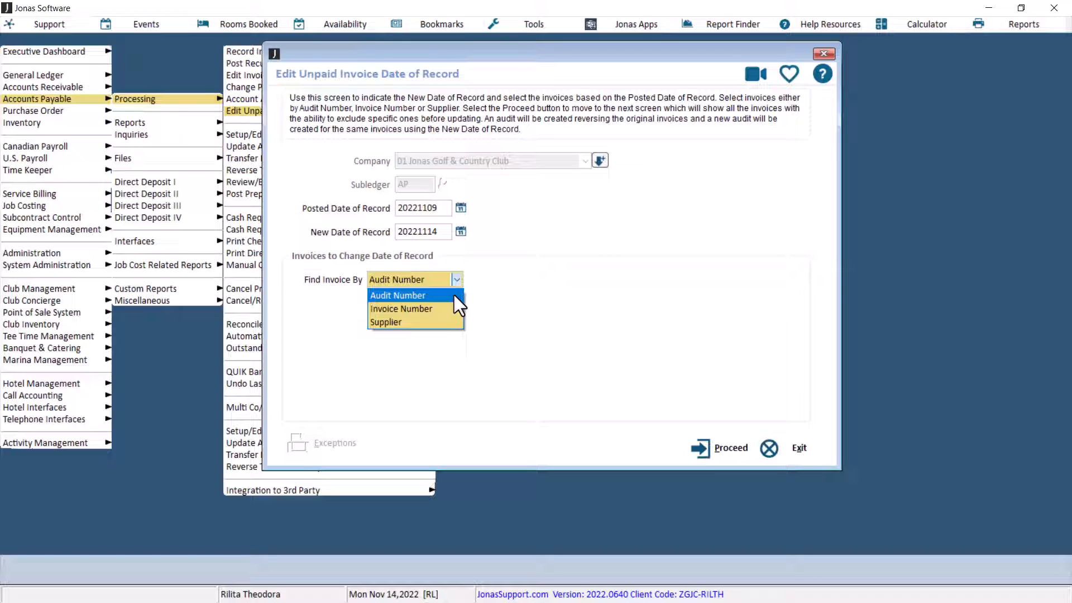
click(397, 295)
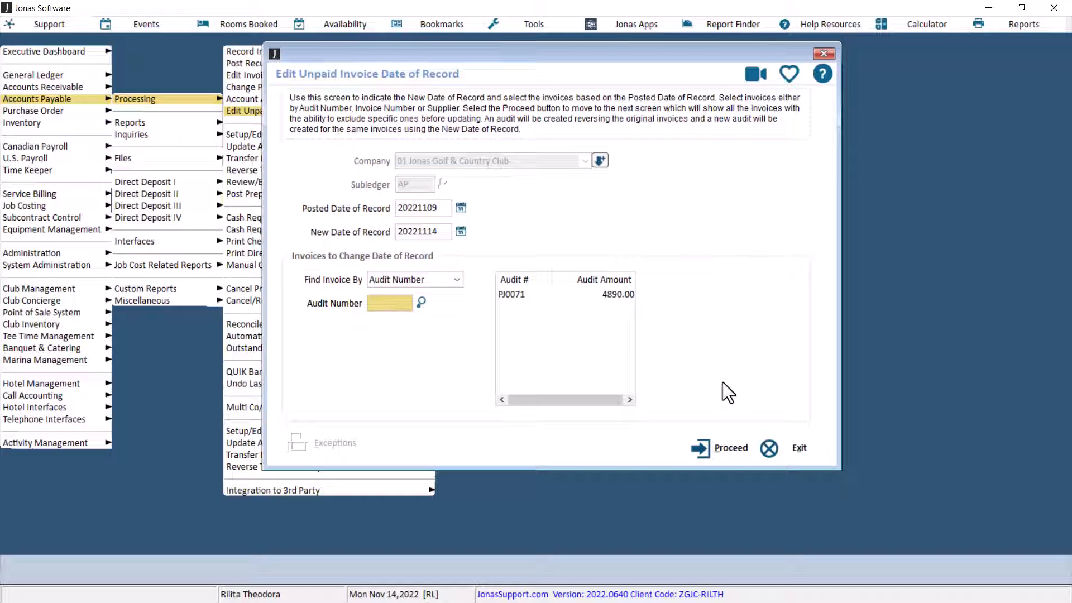
click(730, 448)
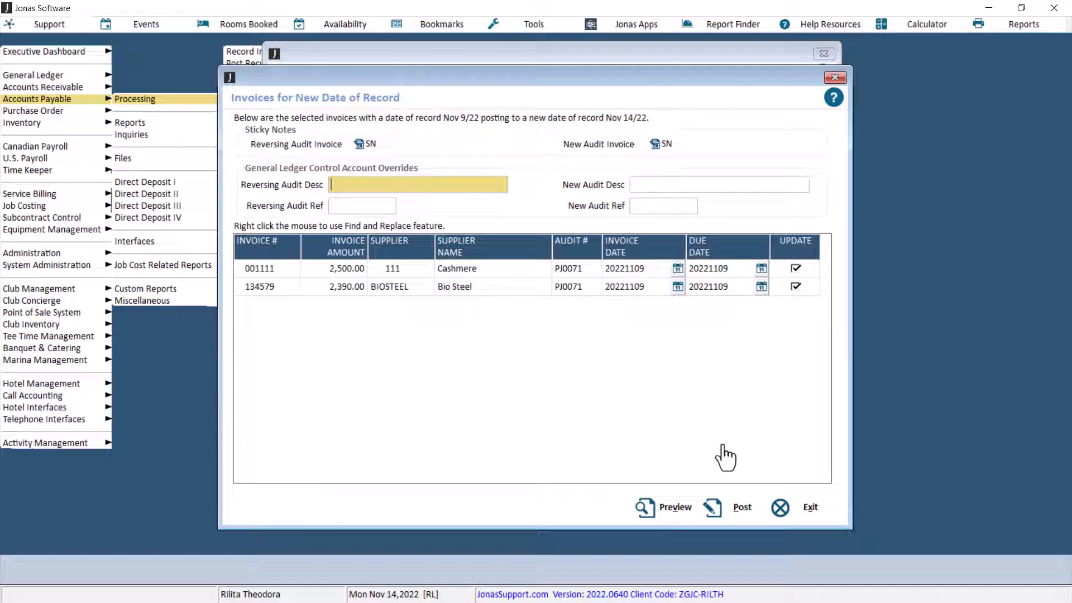
mouse_move(784, 371)
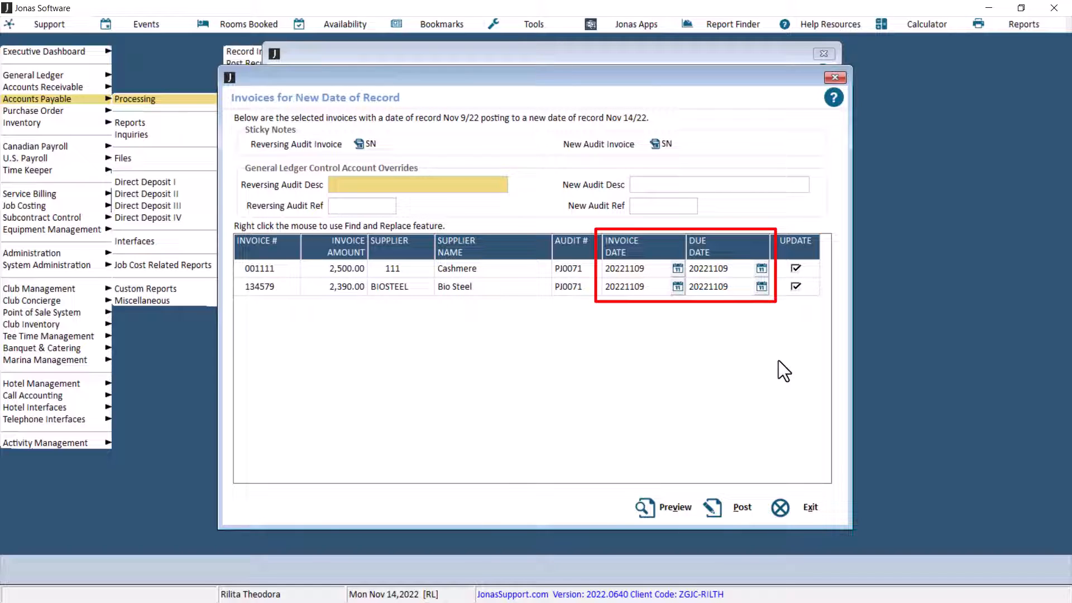
Right-click invoice 134579's Invoice Date cell to bring up the Find & Replace option
click(418, 185)
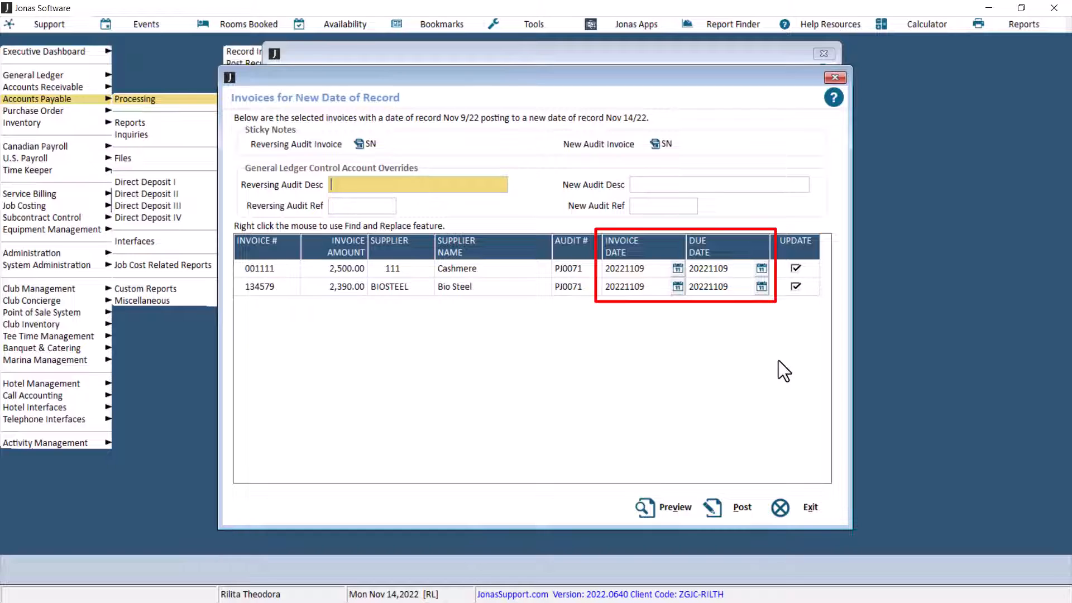
click(678, 287)
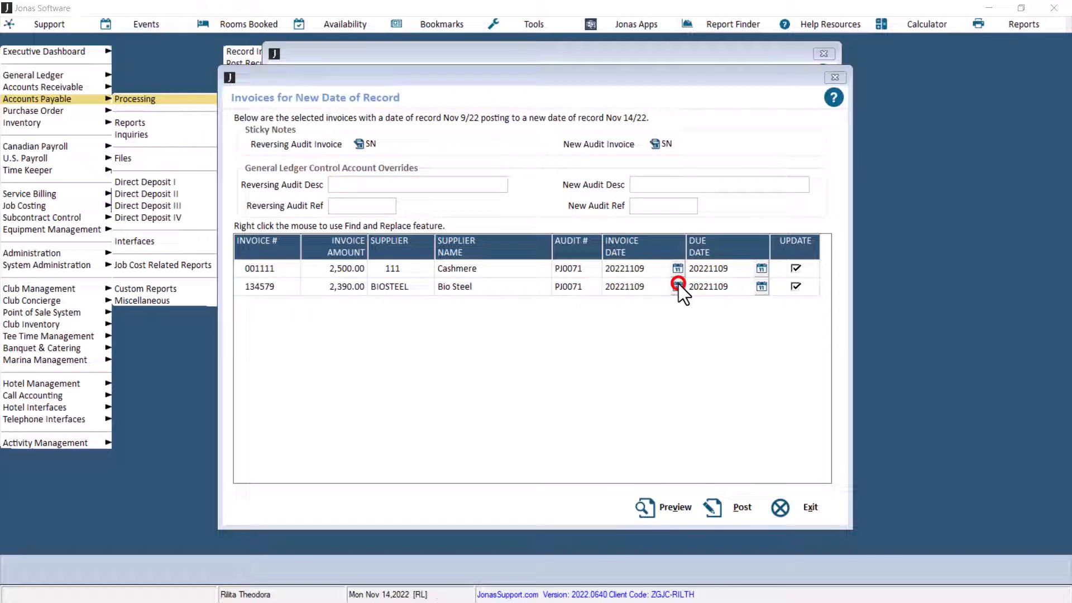
click(678, 286)
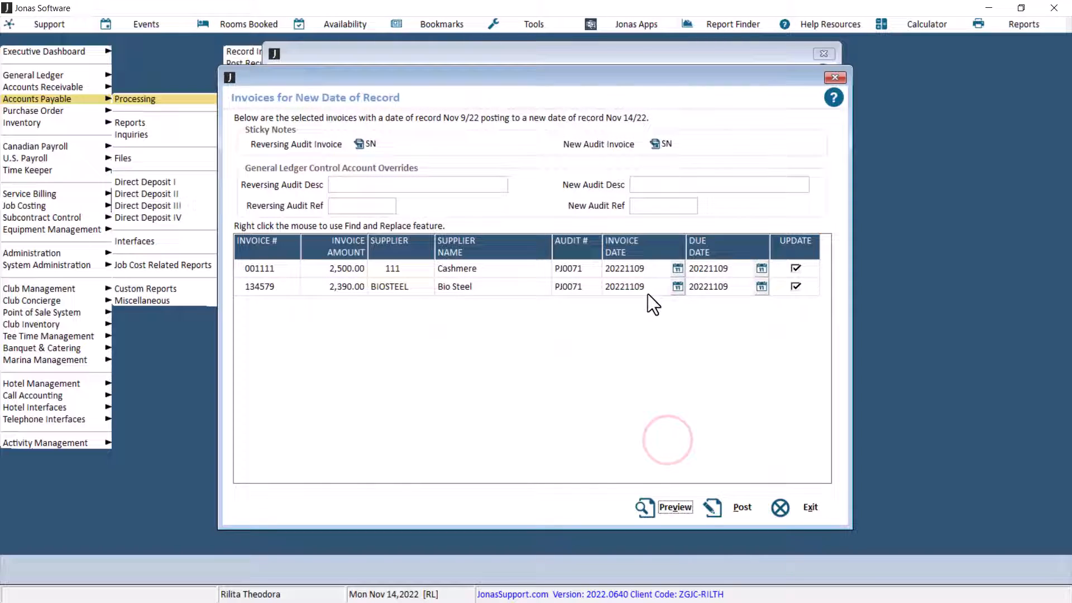
click(624, 286)
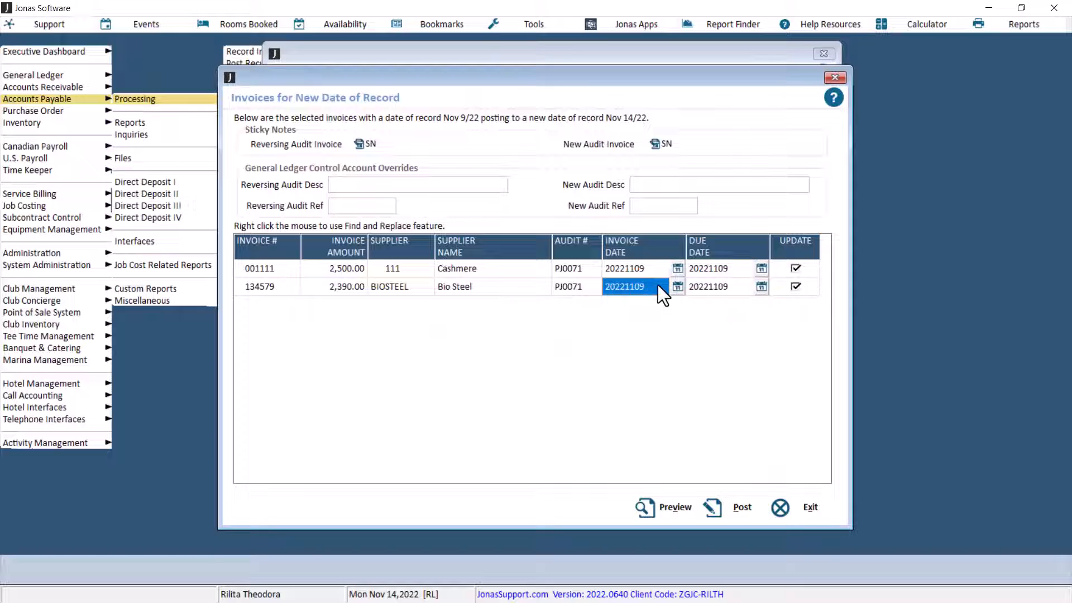
right_click(624, 287)
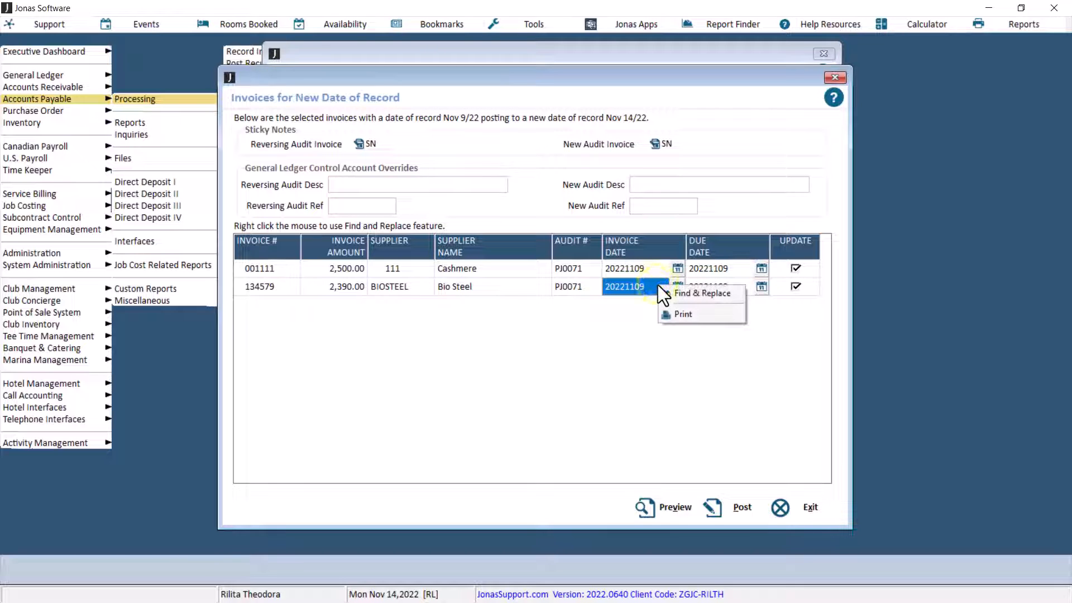
mouse_move(701, 293)
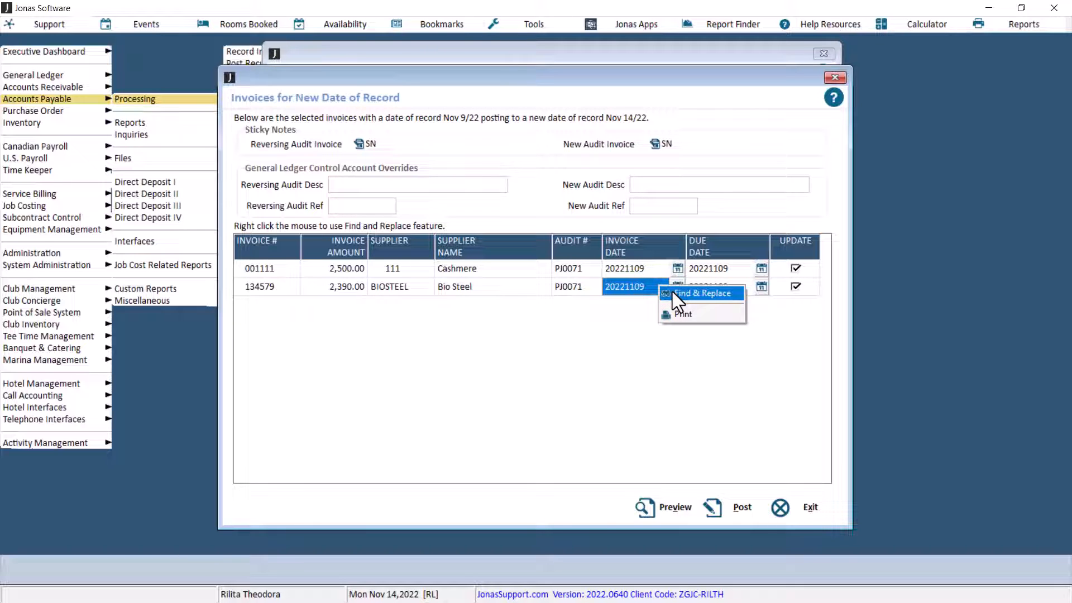
Open Find & Replace and target the INVOICE DATE column
click(702, 293)
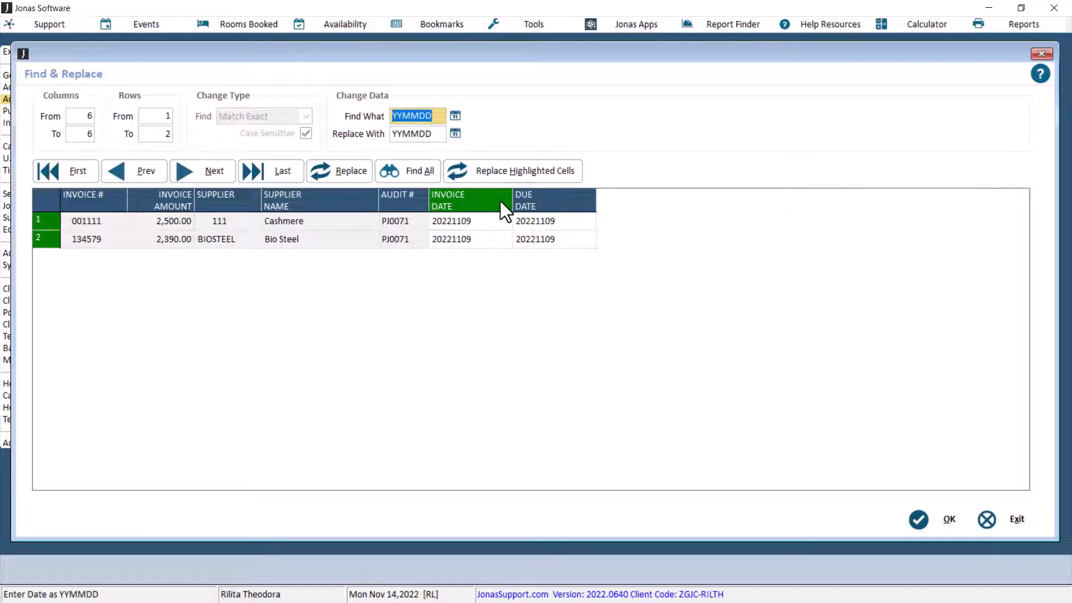
click(455, 116)
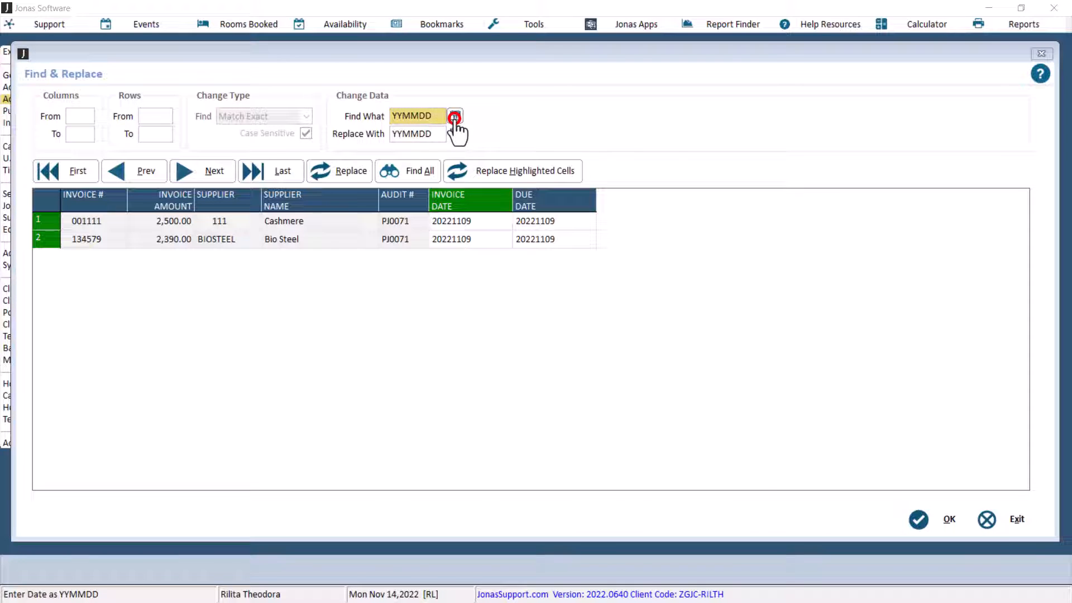
Find all invoice dates of 20221109 and replace them with 20221114
click(455, 116)
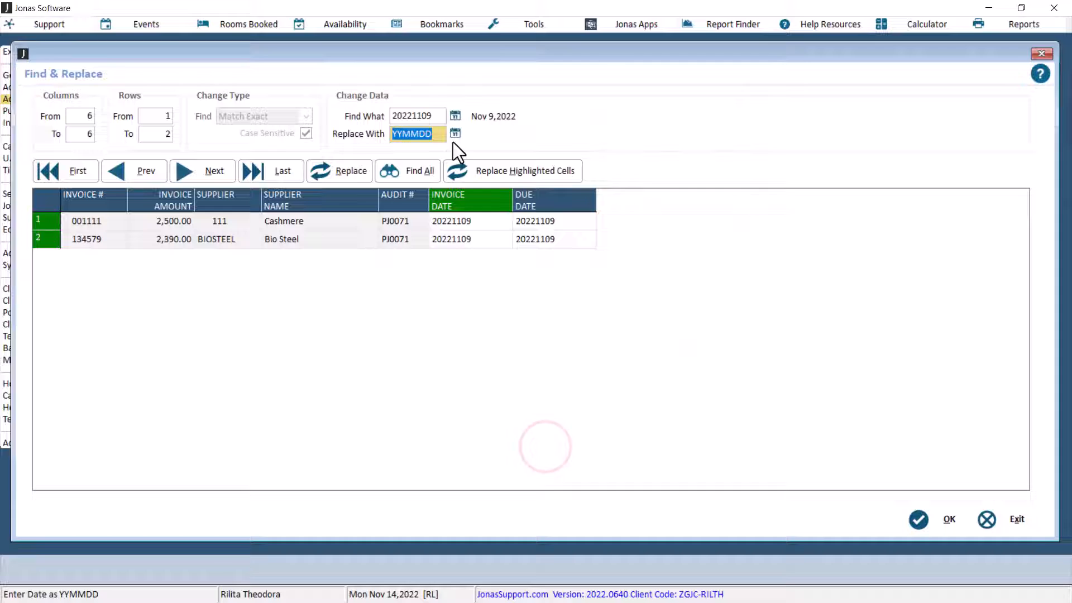
click(455, 133)
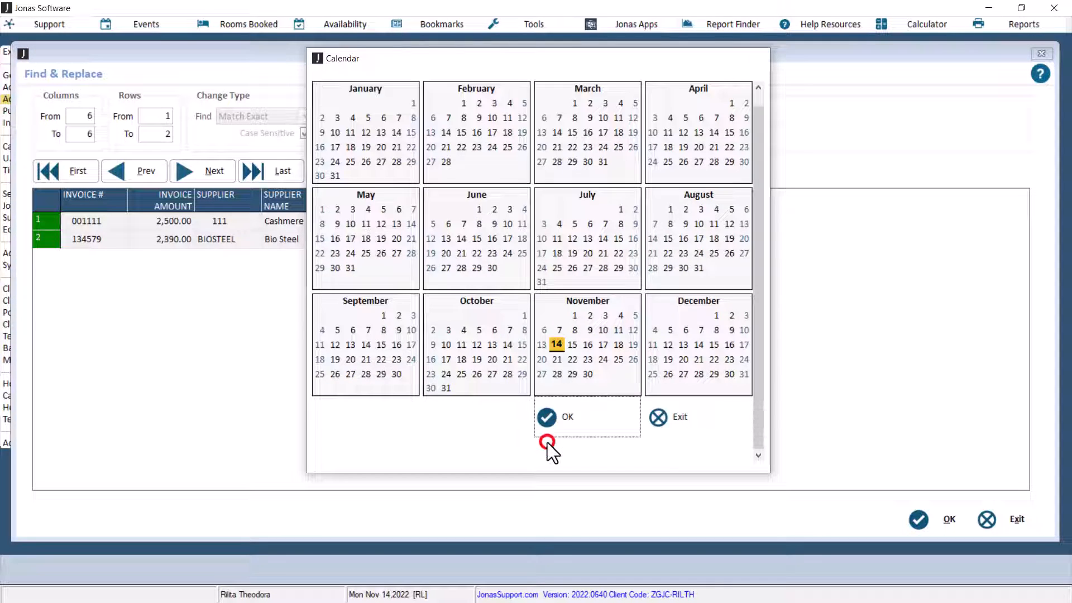
click(555, 418)
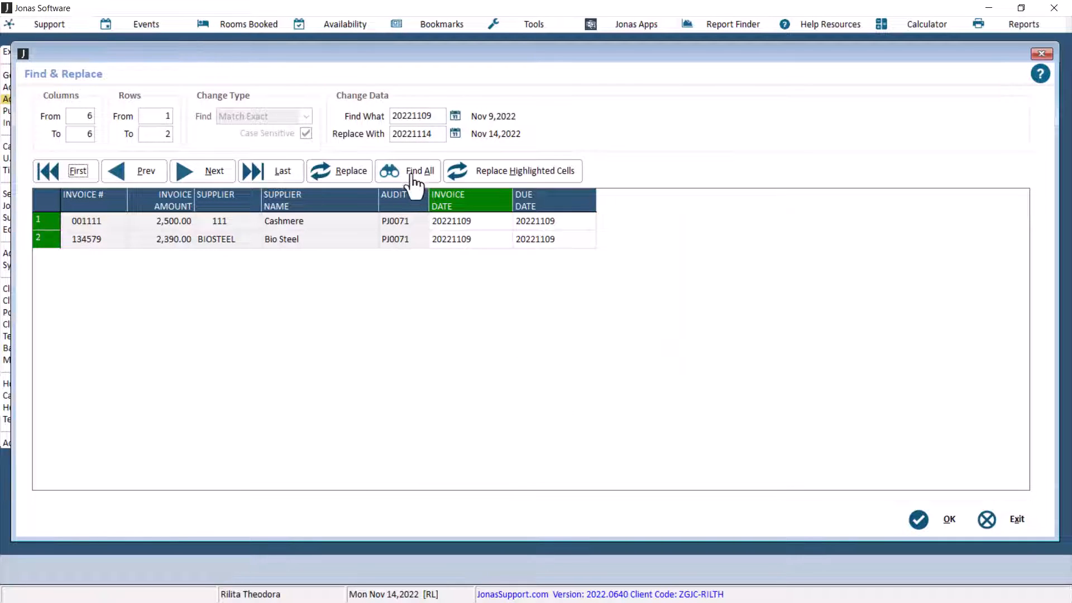
click(420, 171)
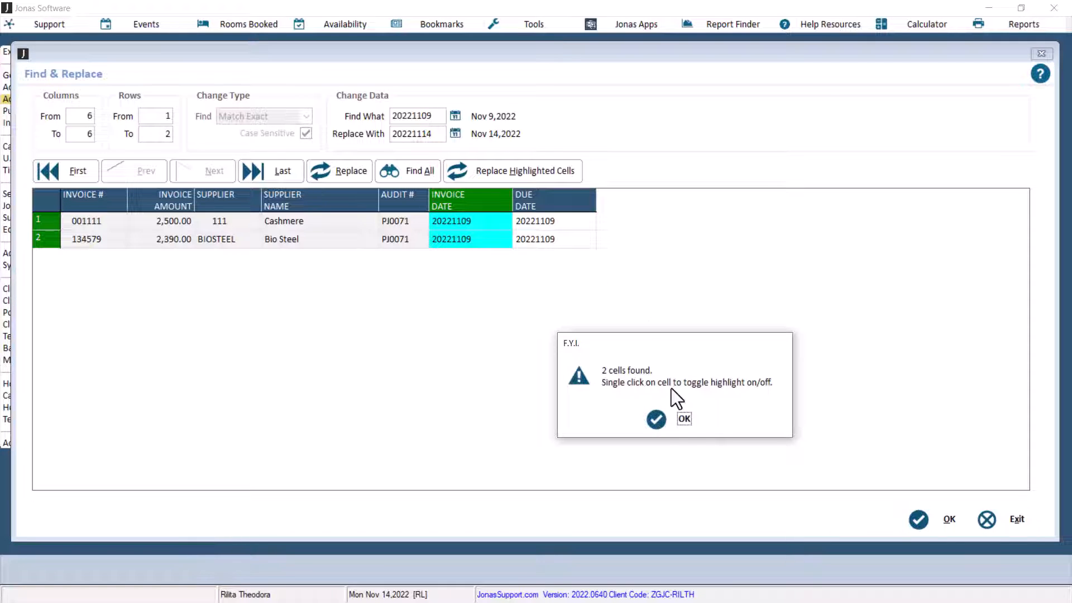
click(684, 418)
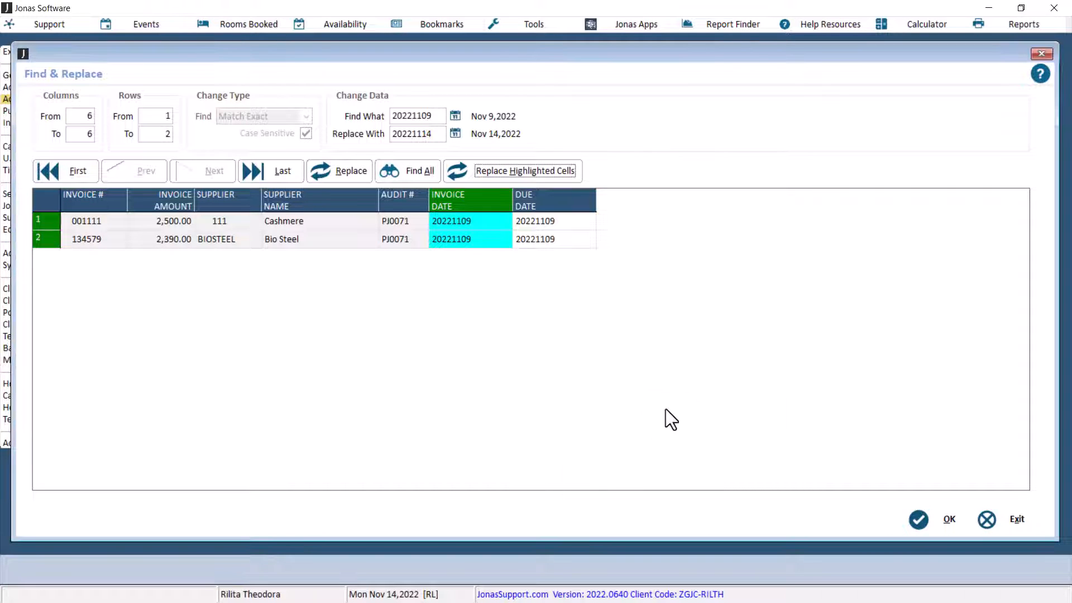
click(525, 170)
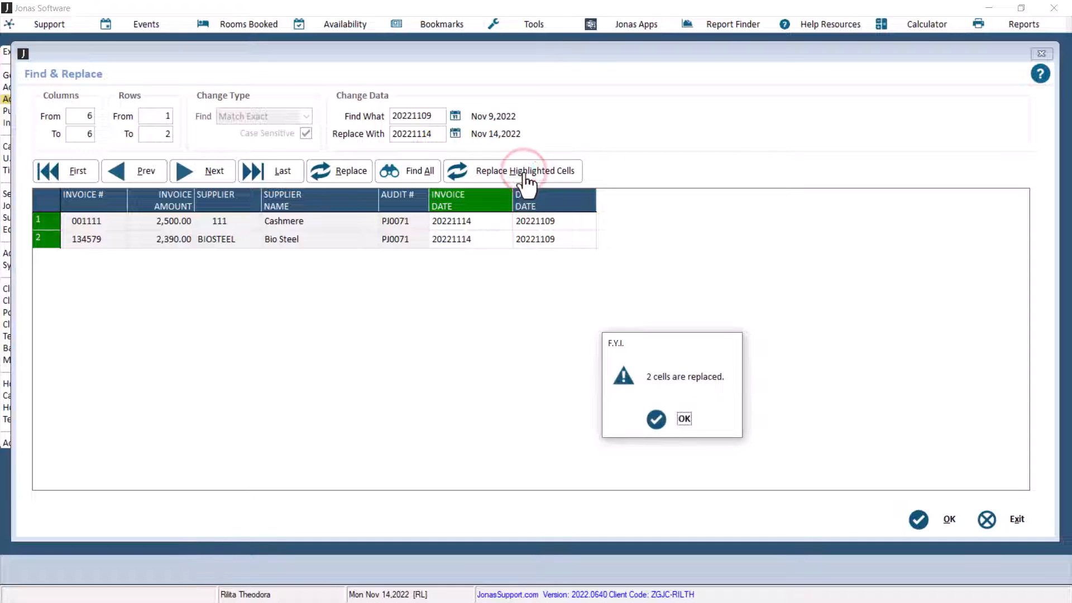
click(684, 418)
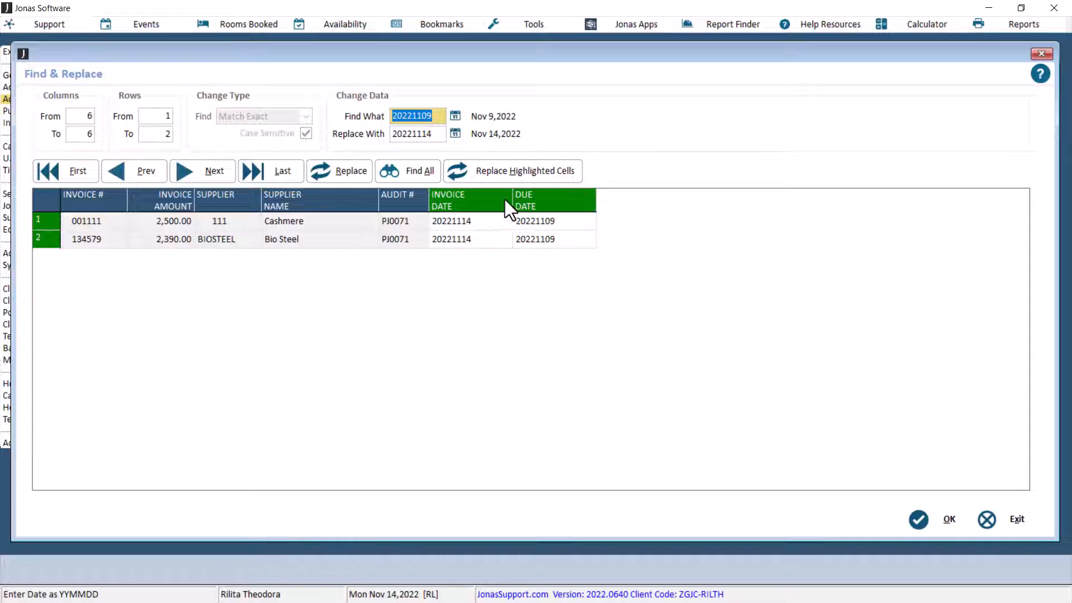
Replace both due dates 20221109 with 20221114, then close Find & Replace
click(420, 170)
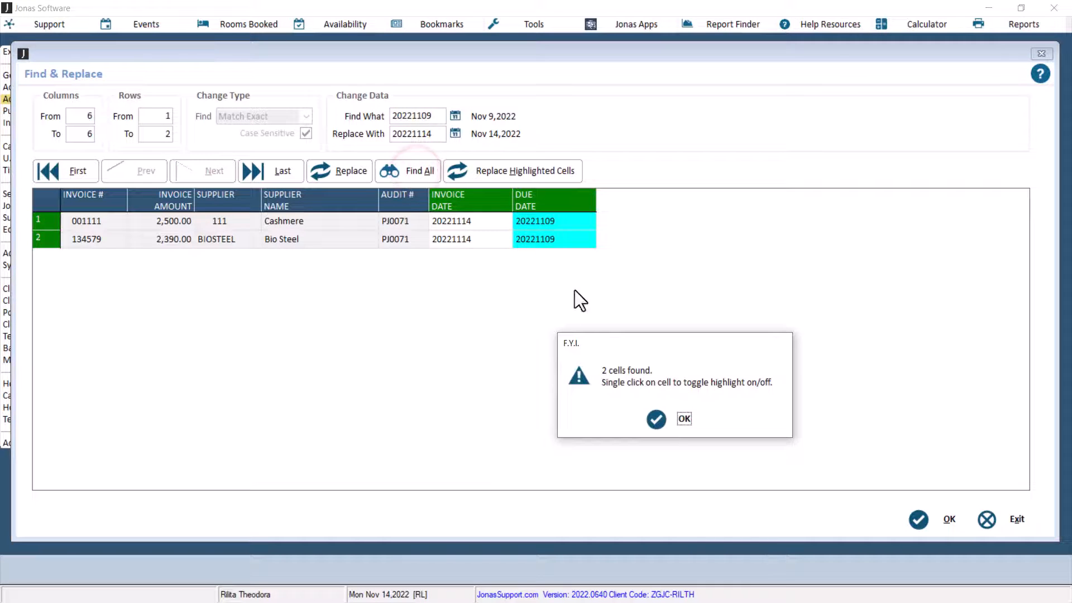
click(683, 418)
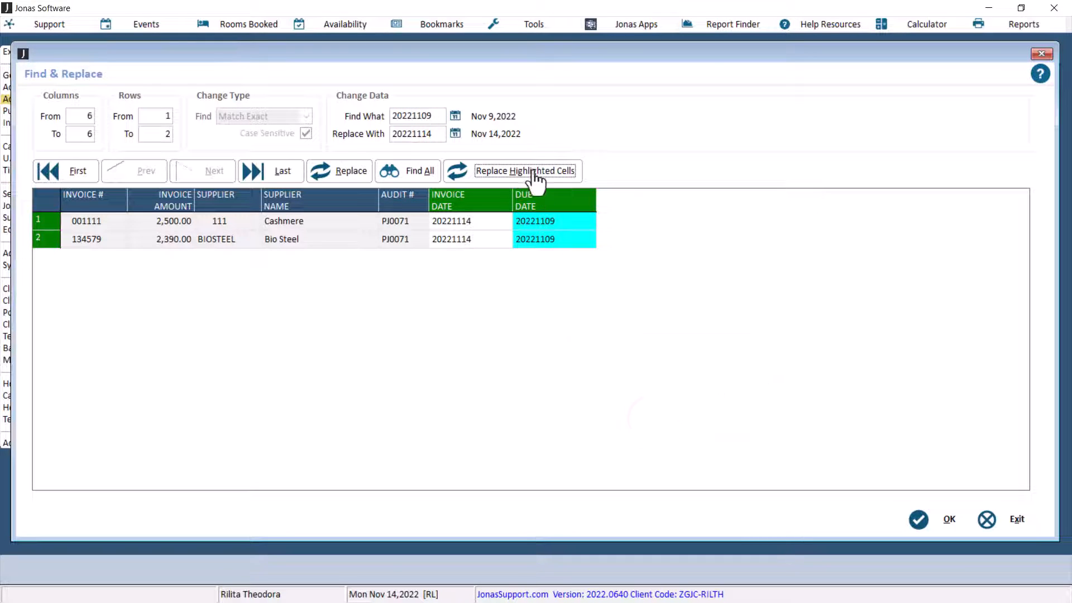
click(525, 171)
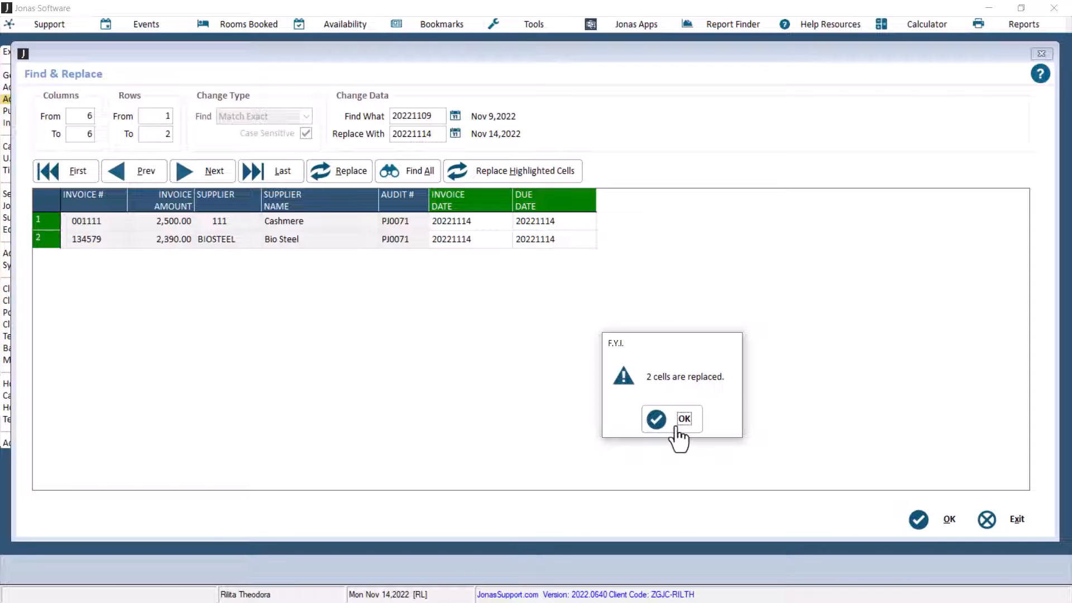
click(683, 418)
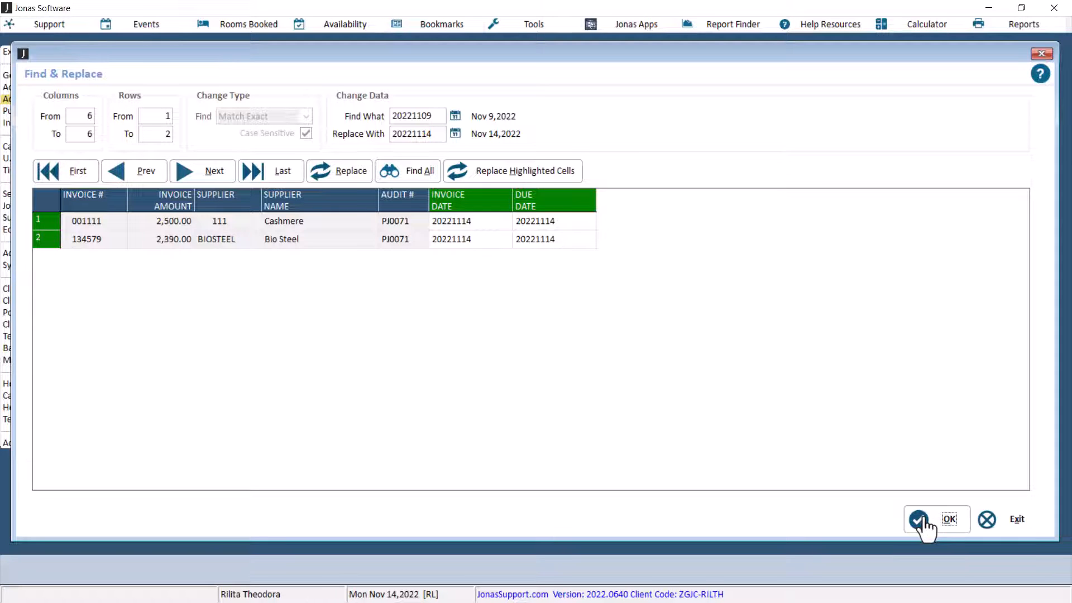
click(919, 519)
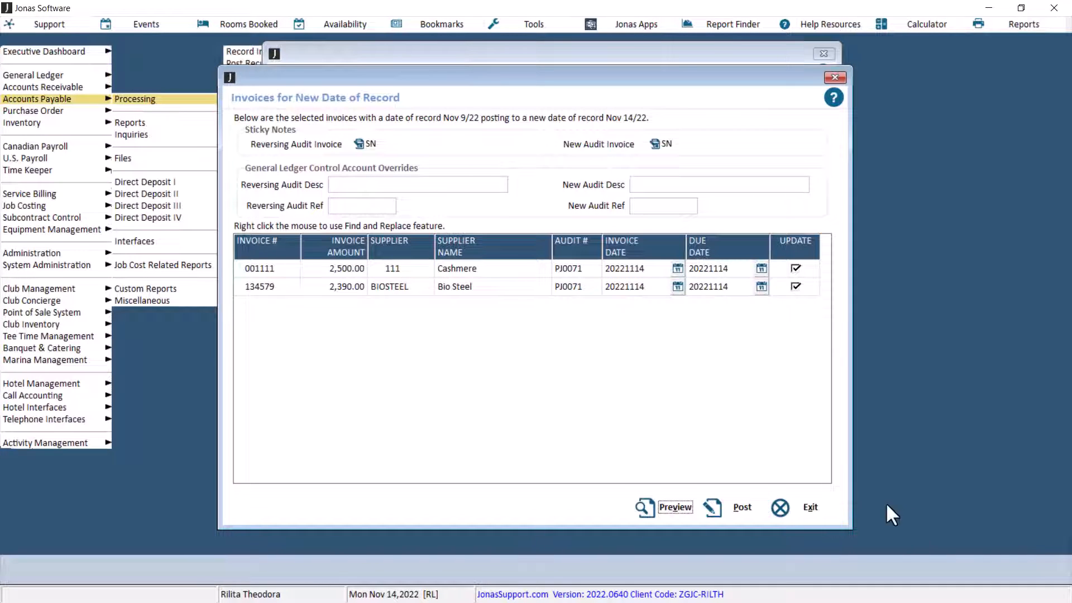